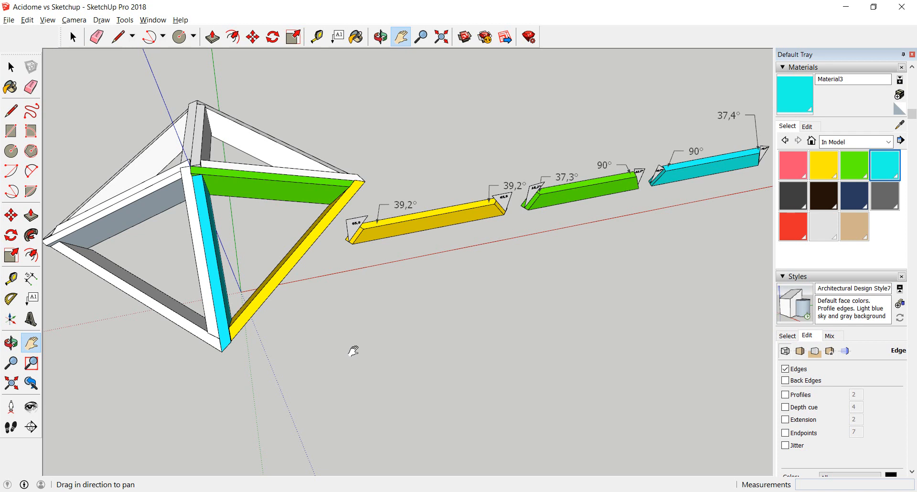
mouse_move(403, 306)
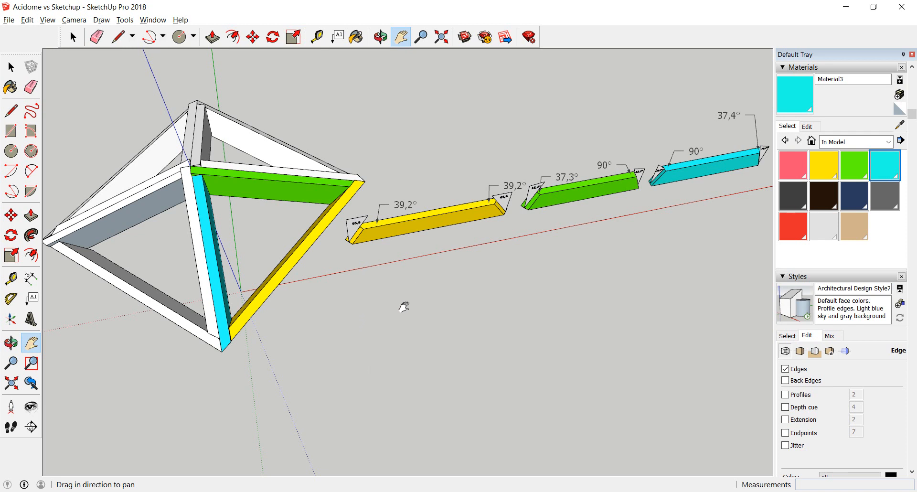
mouse_move(395, 291)
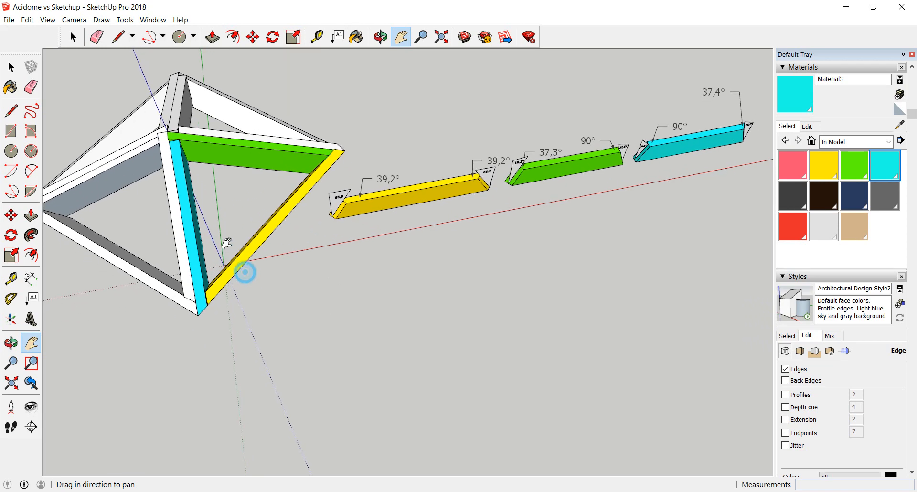
- Orbit the pyramid frame and move in close to the yellow strut's 39,2° and 65,9 labels
left_click(379, 37)
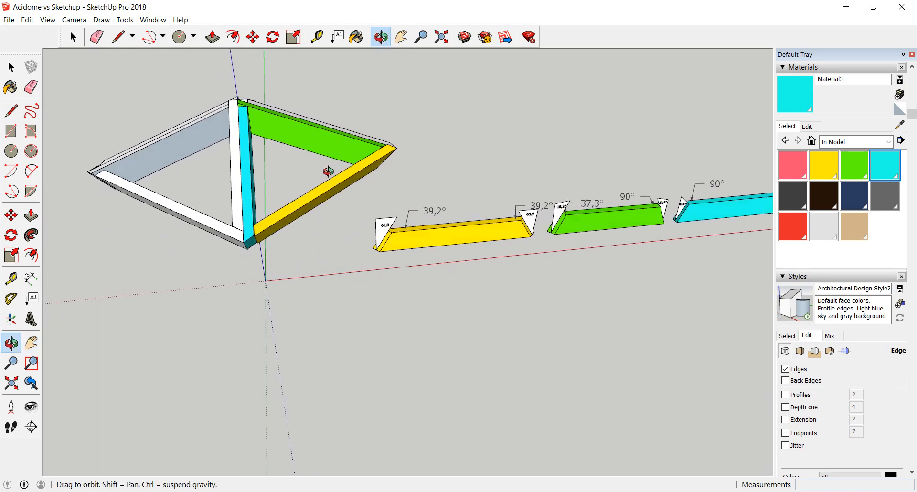
left_click_drag(327, 171, 319, 262)
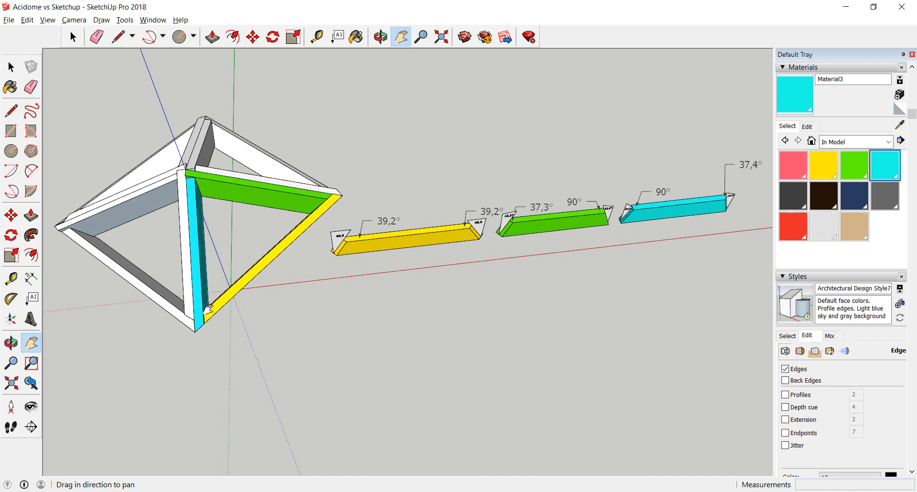
mouse_move(506, 234)
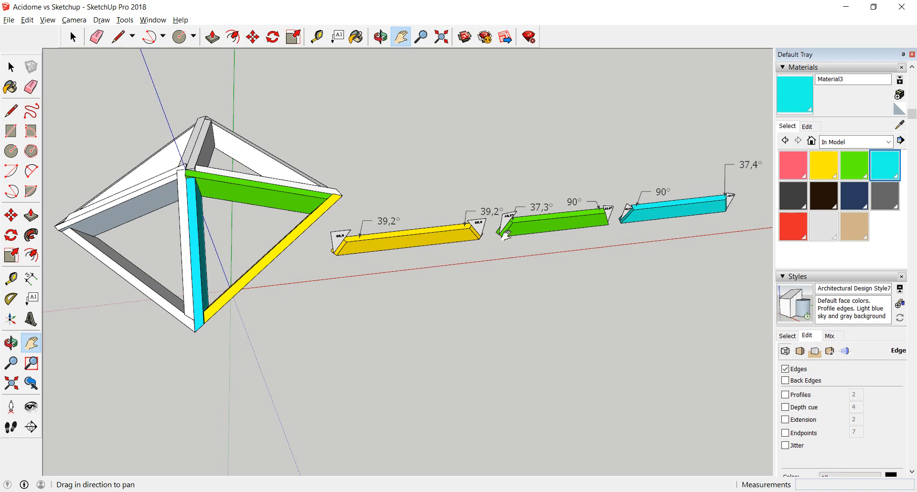
mouse_move(497, 363)
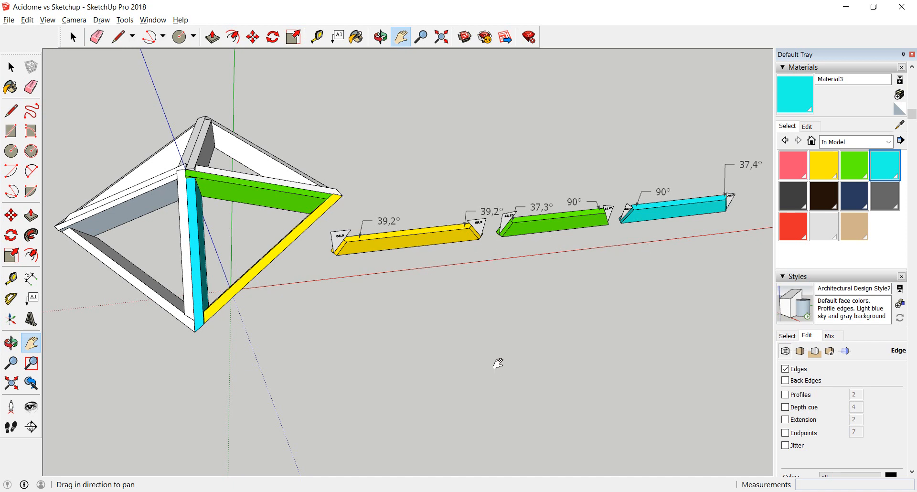
mouse_move(453, 287)
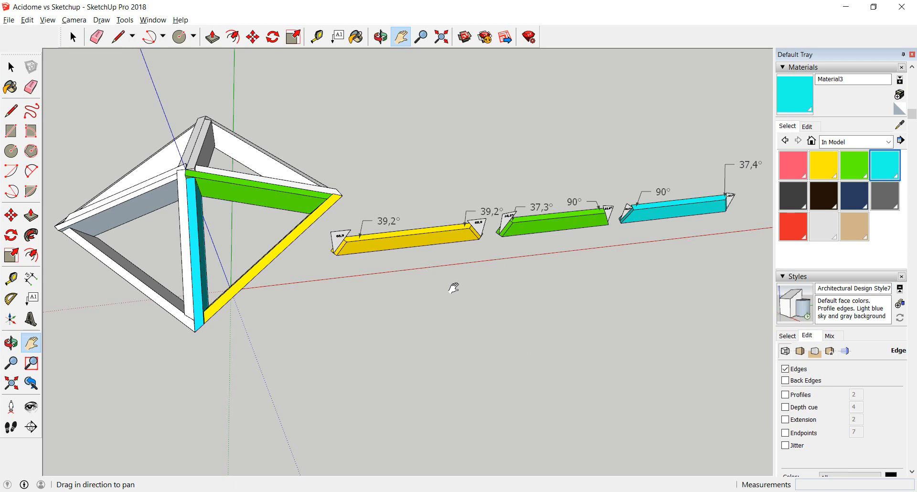
mouse_move(264, 293)
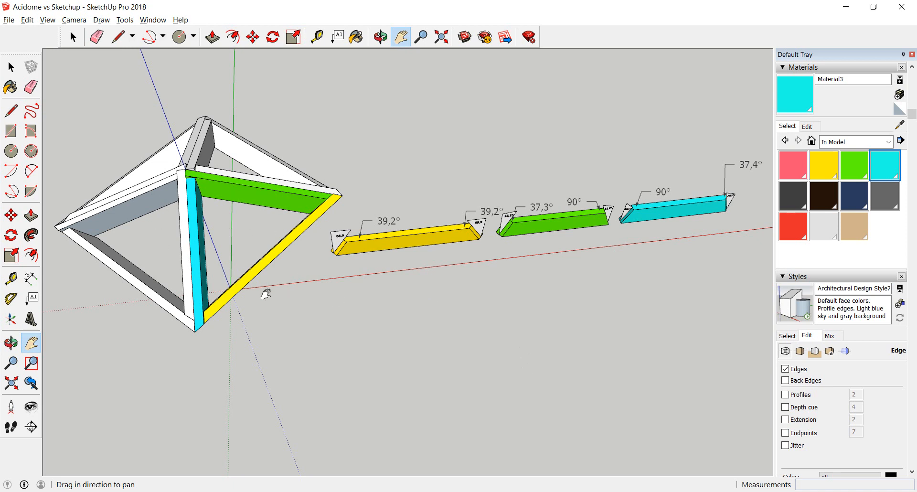
mouse_move(314, 232)
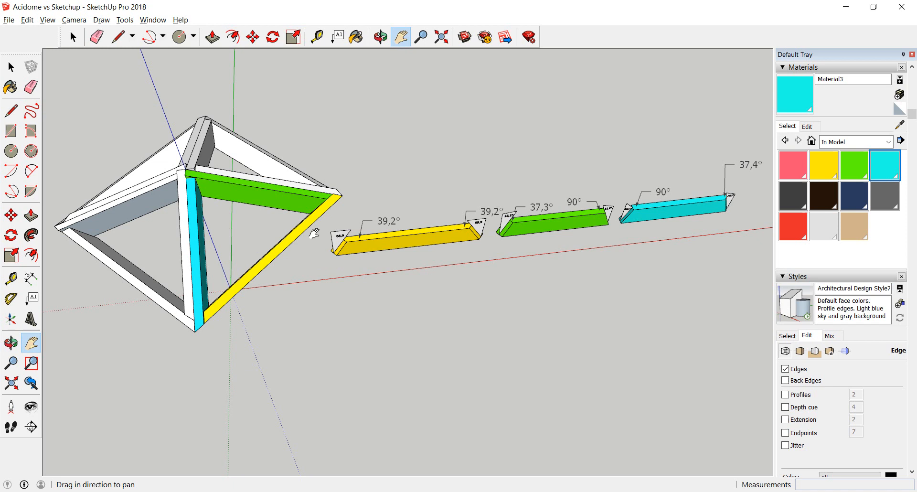
mouse_move(267, 265)
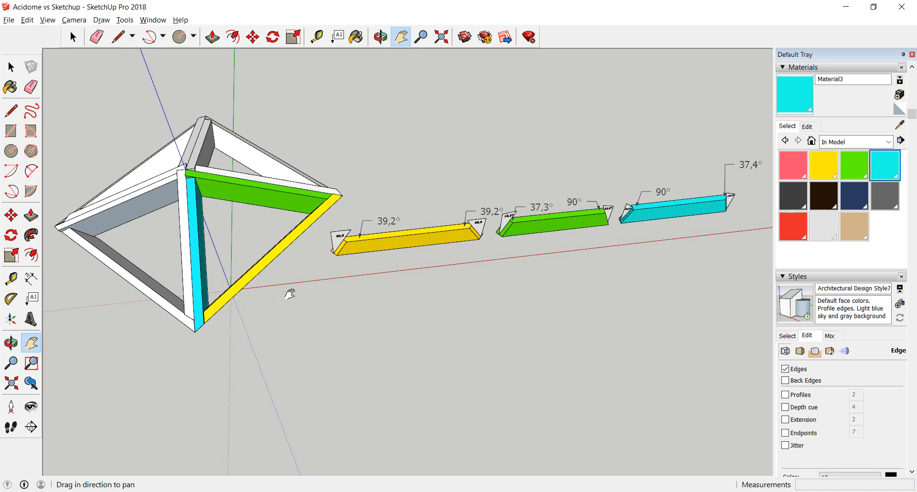
left_click_drag(289, 295, 418, 287)
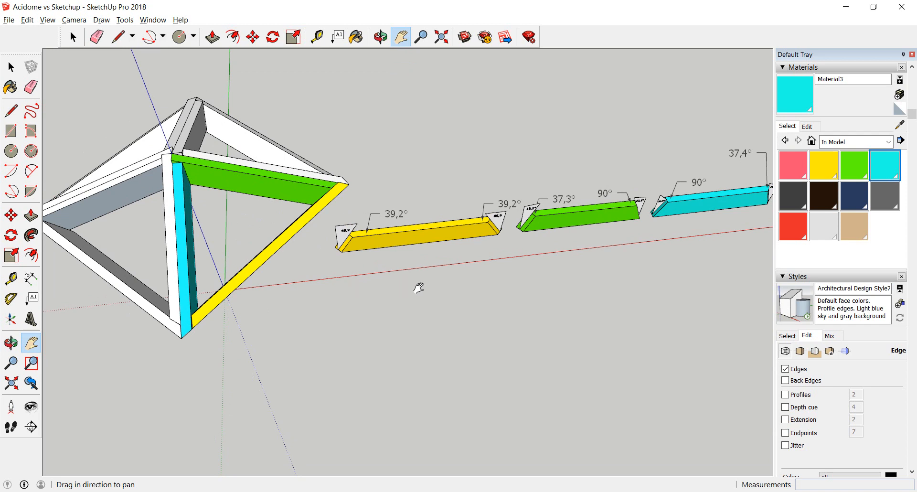
mouse_move(219, 314)
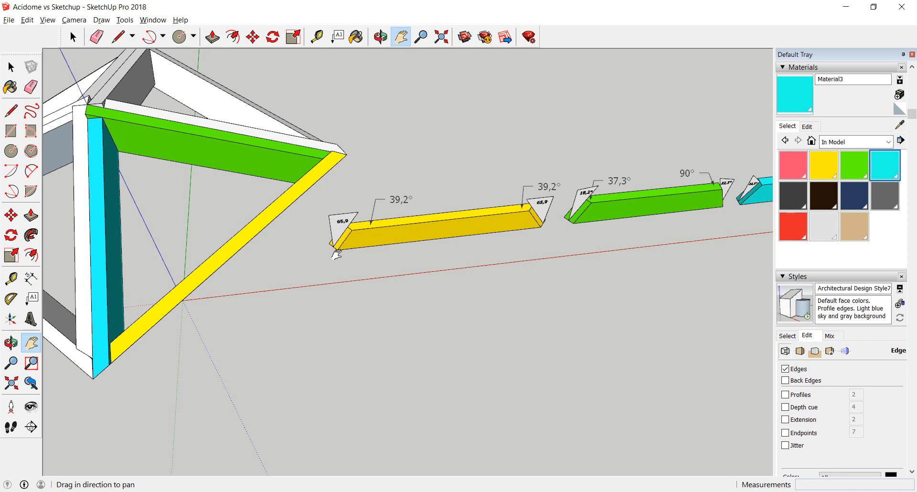
mouse_move(380, 240)
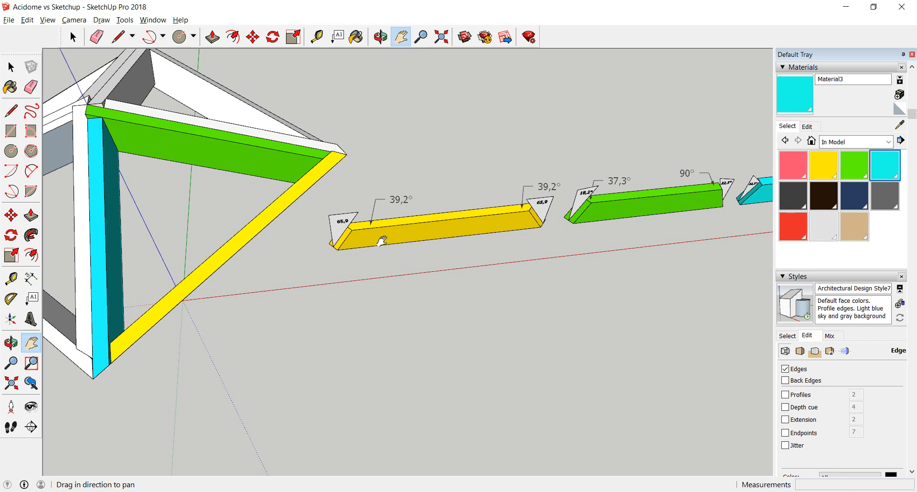
mouse_move(407, 220)
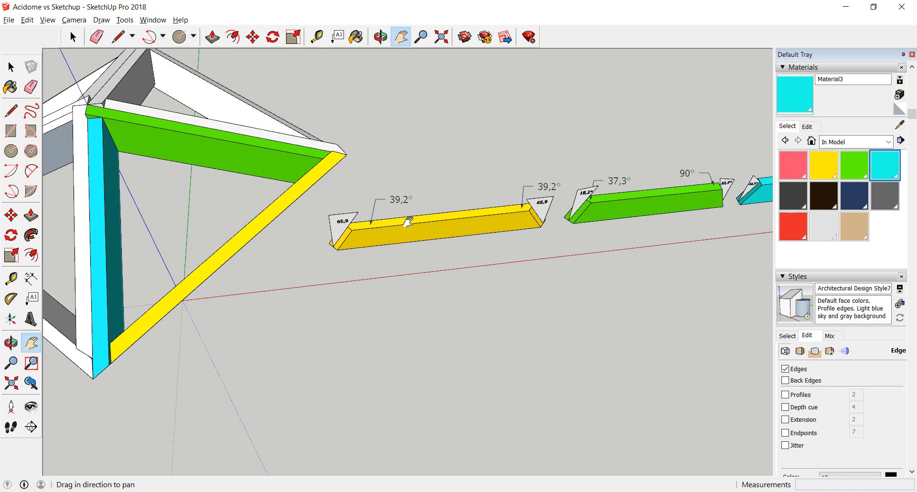
mouse_move(427, 278)
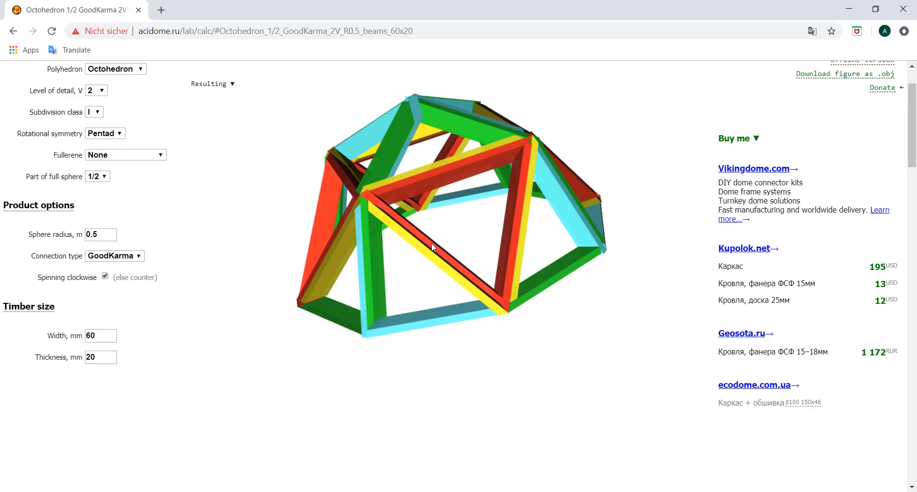
- Rotate the Acidome octahedron half-dome preview to view its struts from another side
left_click_drag(432, 247, 493, 294)
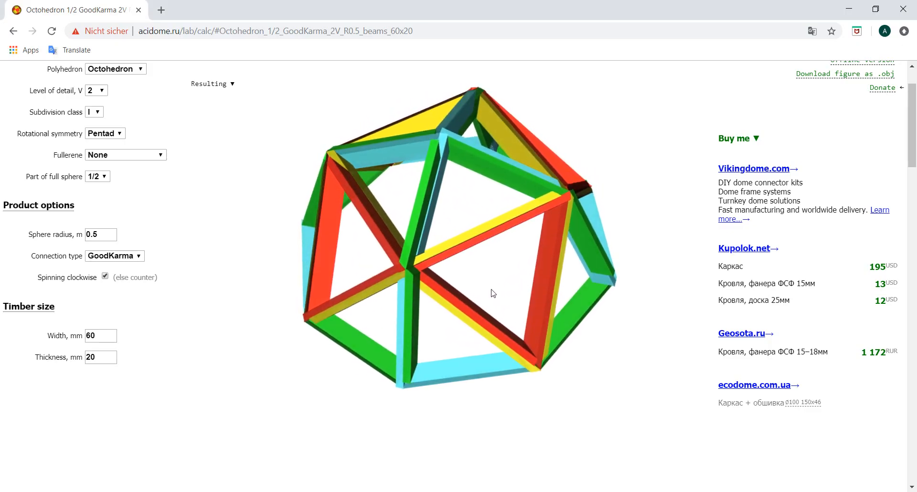
left_click_drag(492, 292, 507, 137)
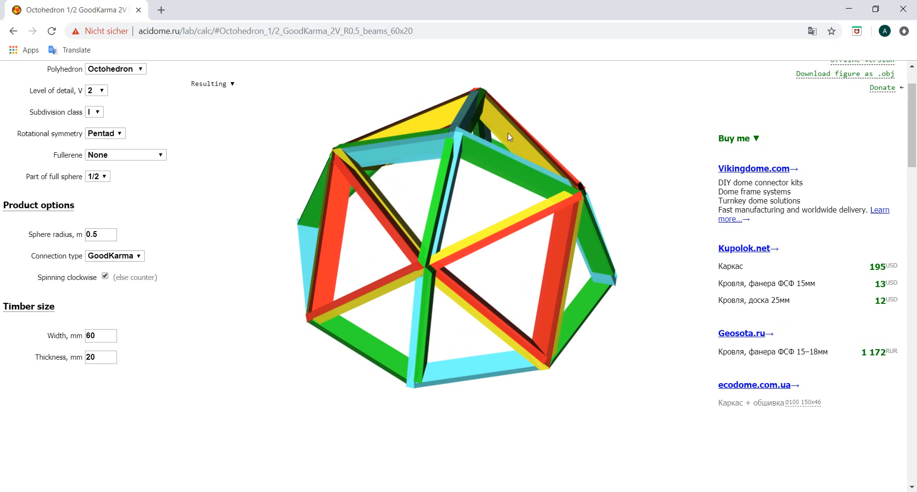
mouse_move(472, 124)
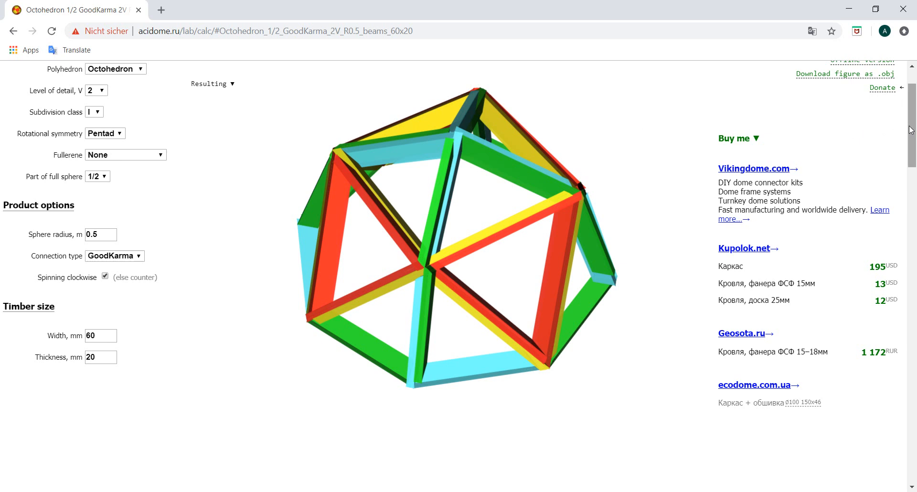
- Scroll down to the Edges section with the cutting diagrams for struts A, B and C
scroll("down", 3)
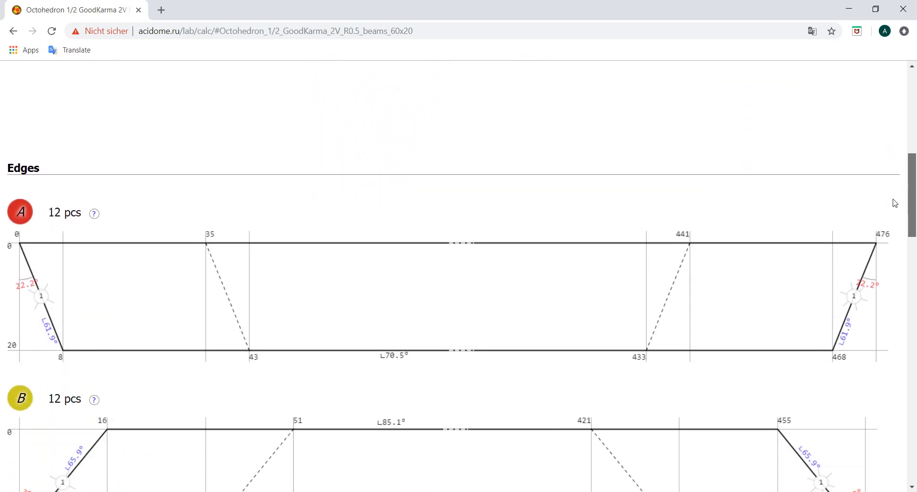
scroll("down", 3)
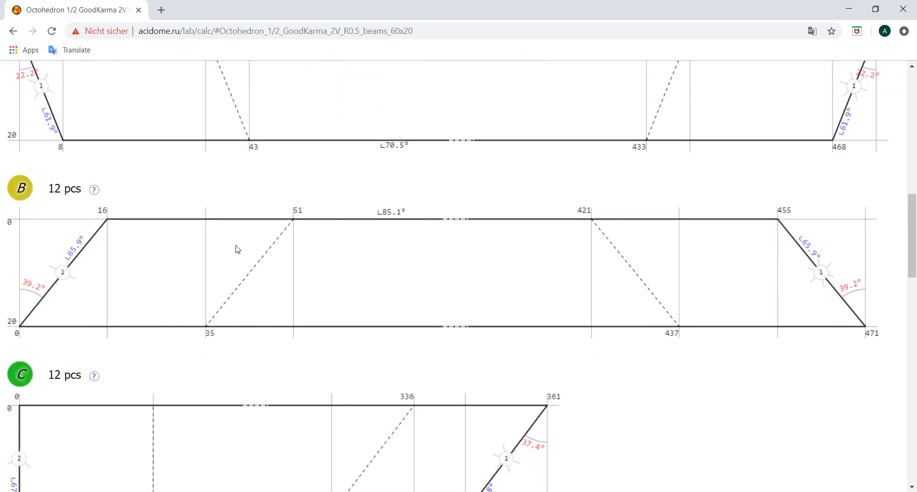
mouse_move(82, 255)
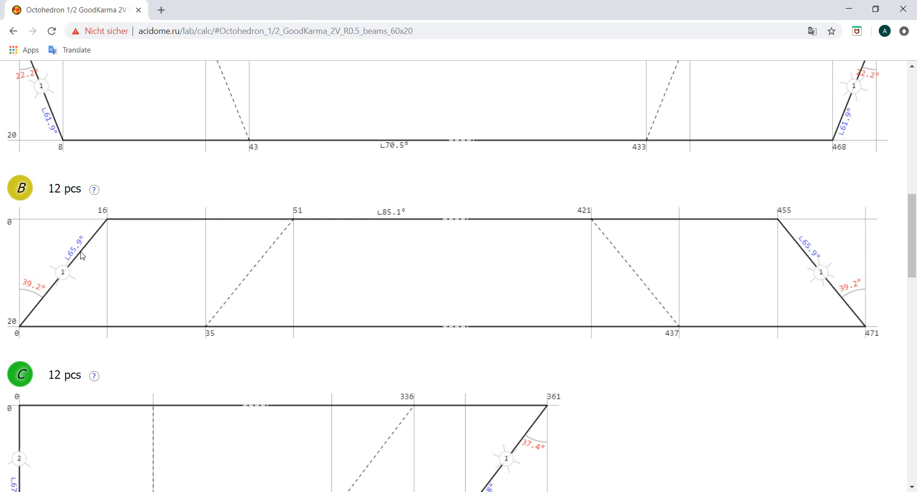
mouse_move(52, 296)
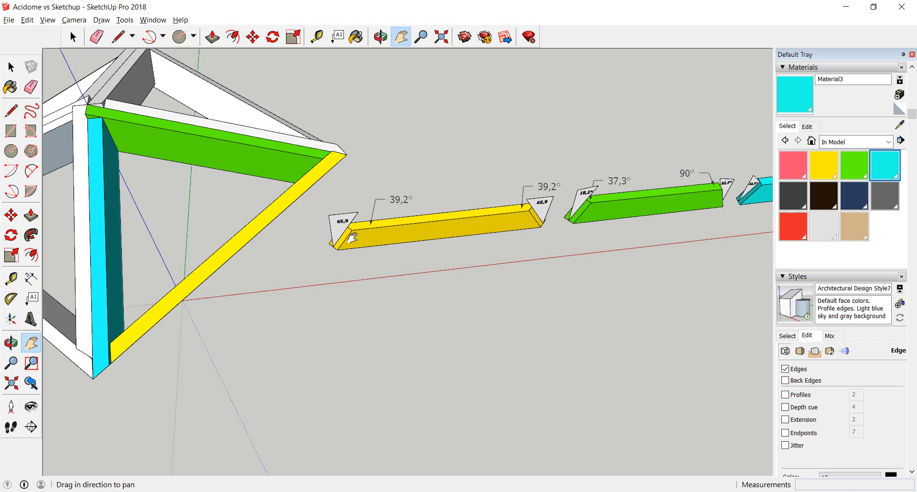
mouse_move(422, 59)
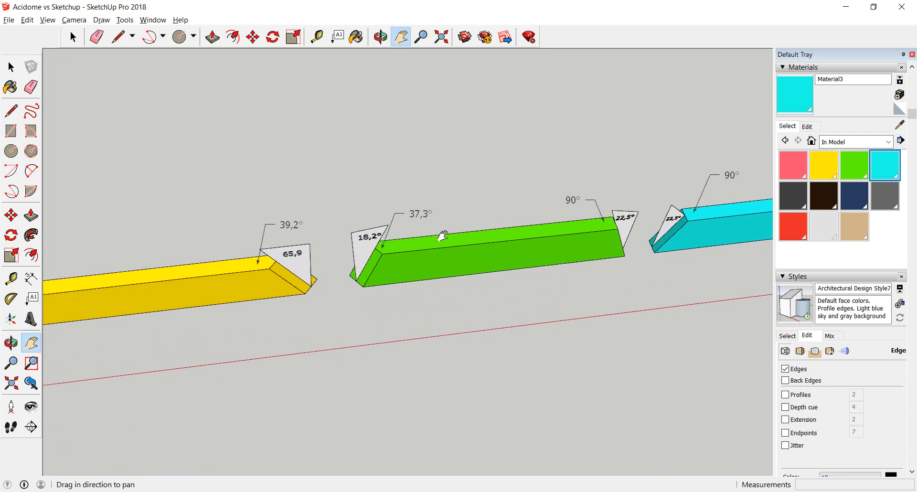
mouse_move(412, 271)
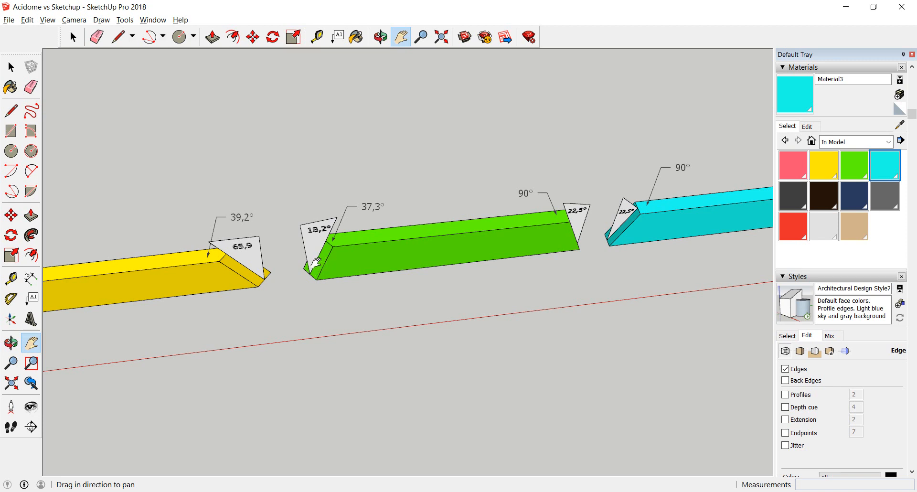
mouse_move(316, 268)
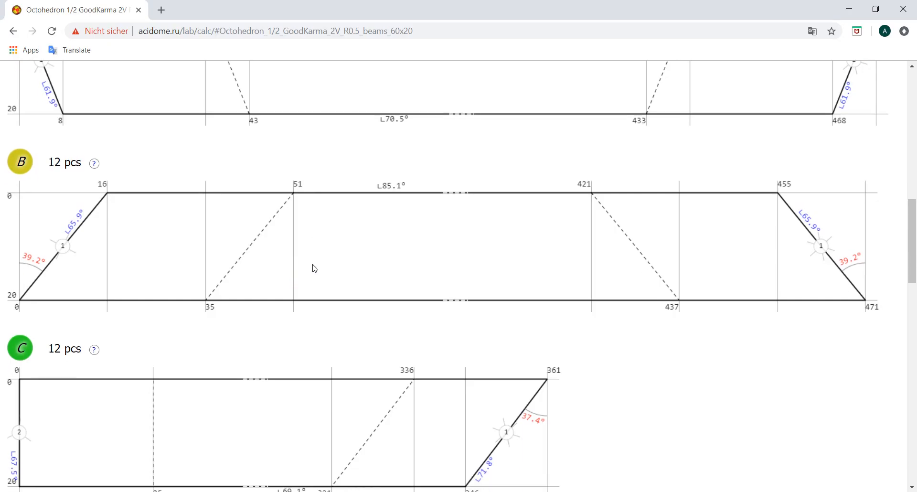
- Scroll to strut C's 71,8° angle and enter 18,2 − 90 in the Calculator to check the complement
scroll("down", 3)
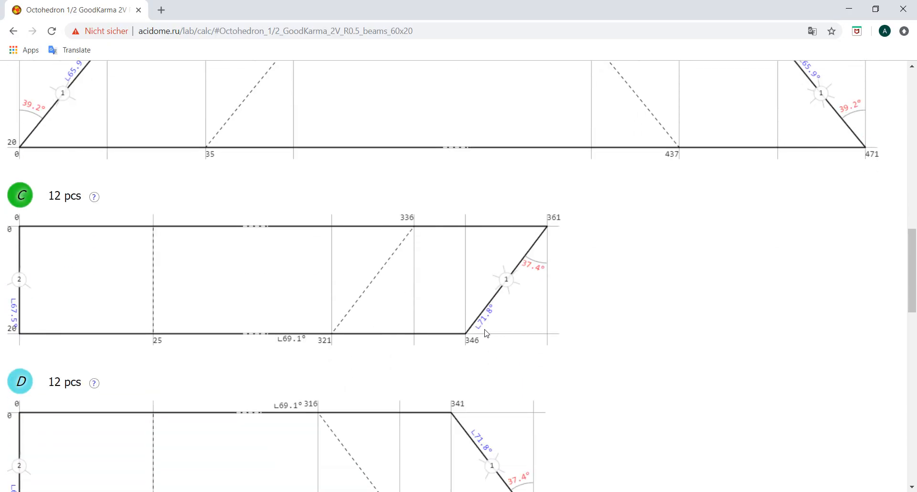
mouse_move(488, 313)
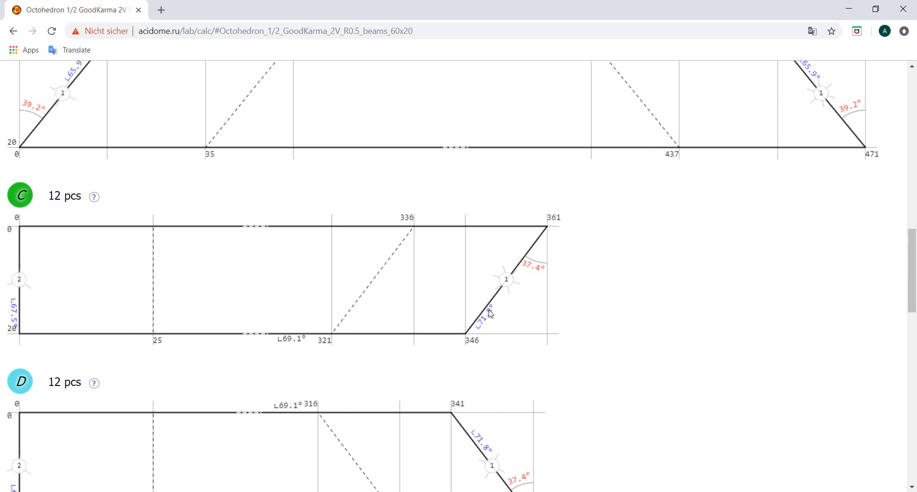
mouse_move(618, 467)
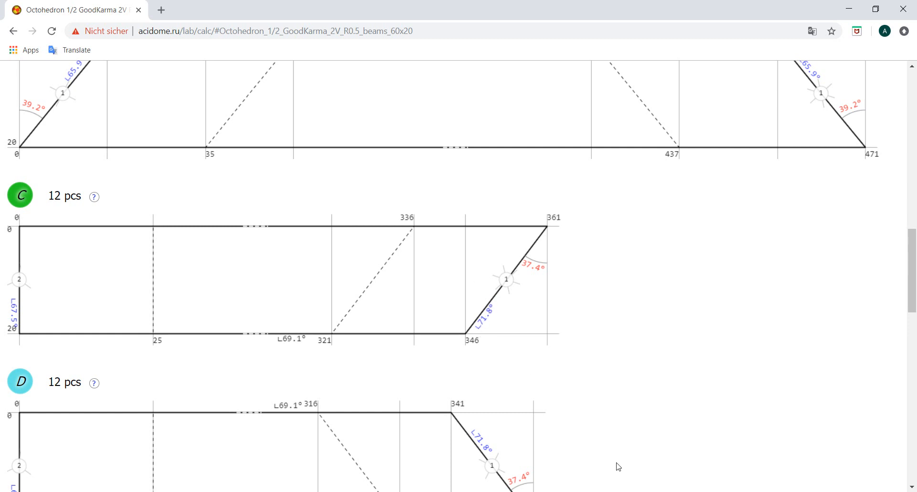
left_click(387, 365)
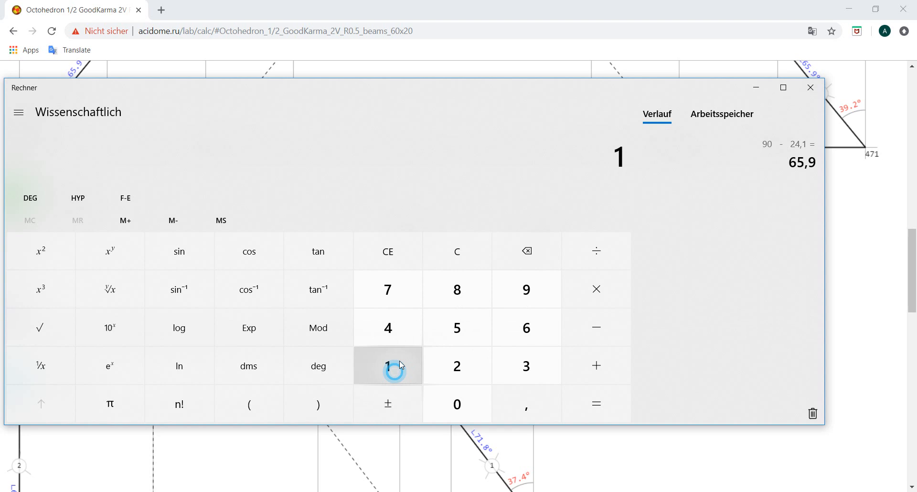
left_click(457, 366)
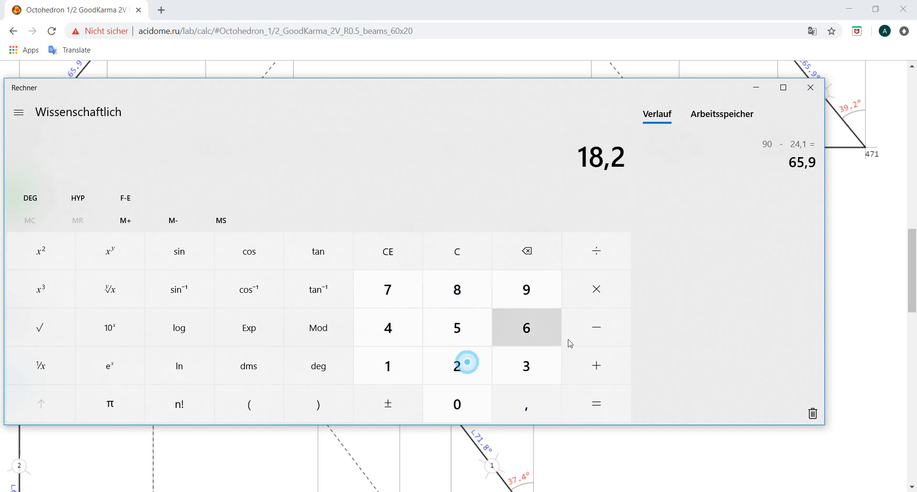
left_click(596, 404)
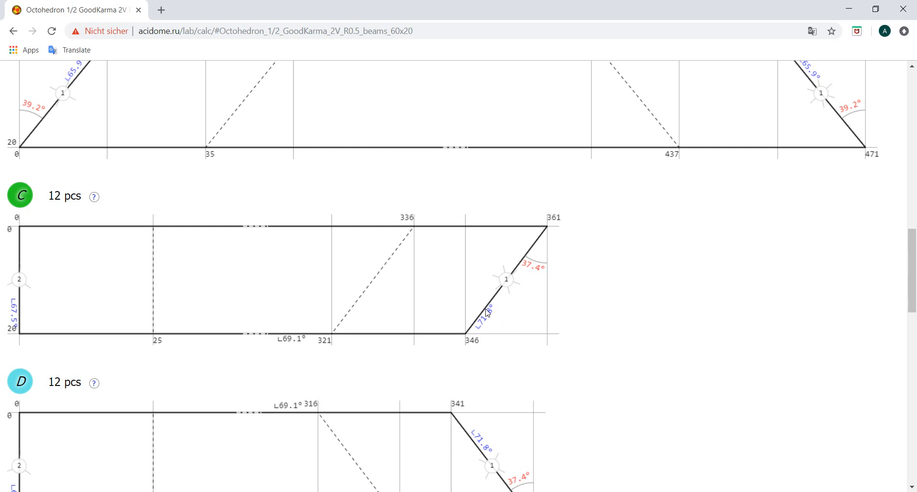
mouse_move(500, 323)
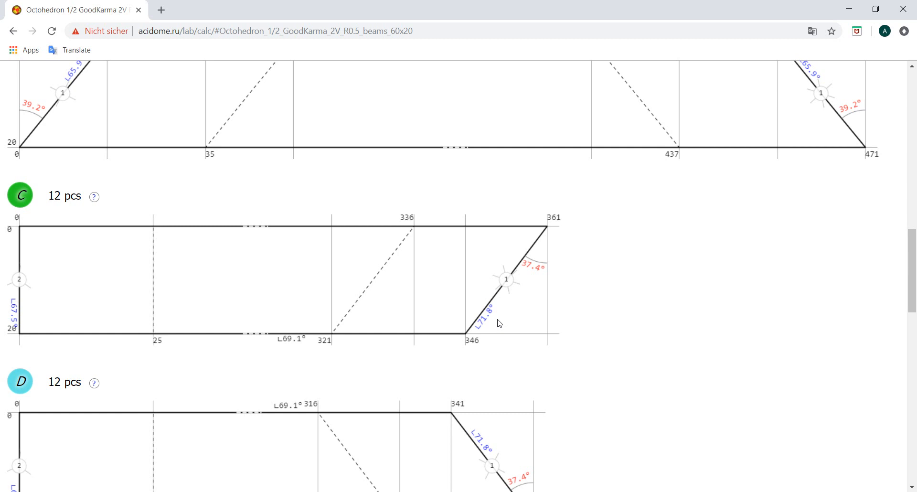
mouse_move(17, 328)
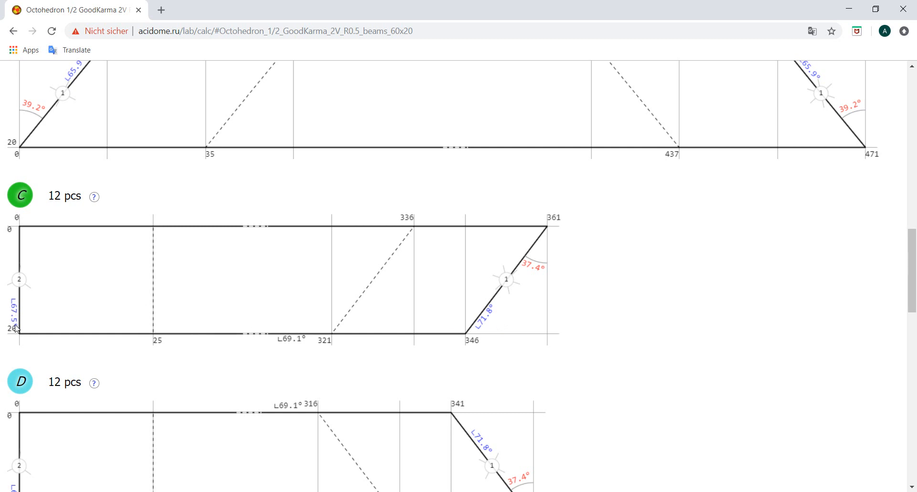
mouse_move(19, 316)
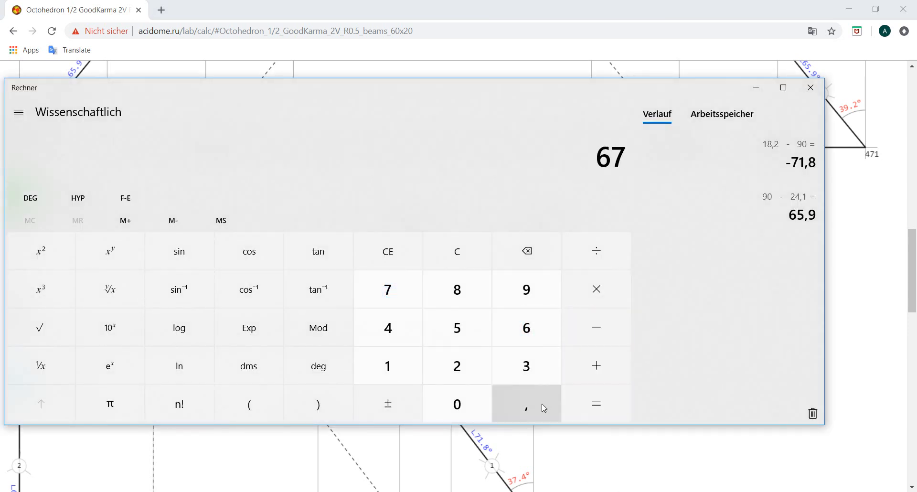
- Enter 67,5 − 90 in the Calculator to get the 22,5° bevel for strut C's square end
left_click(525, 289)
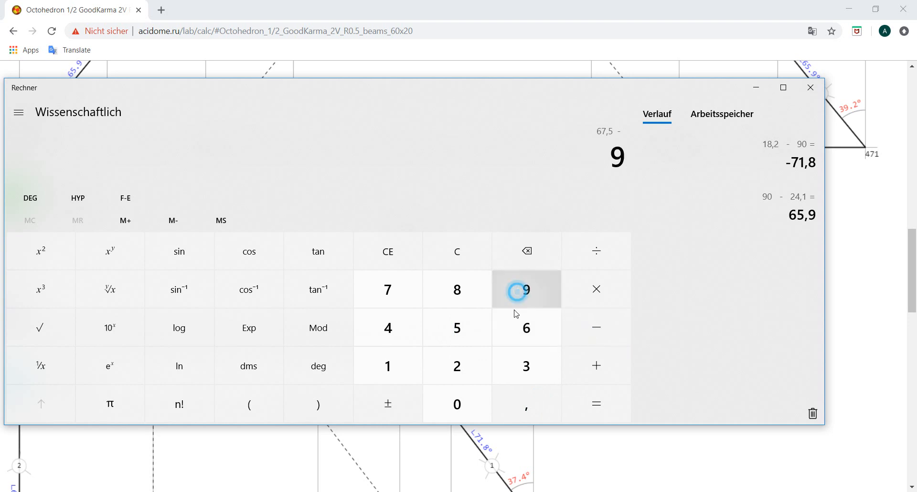
left_click(525, 290)
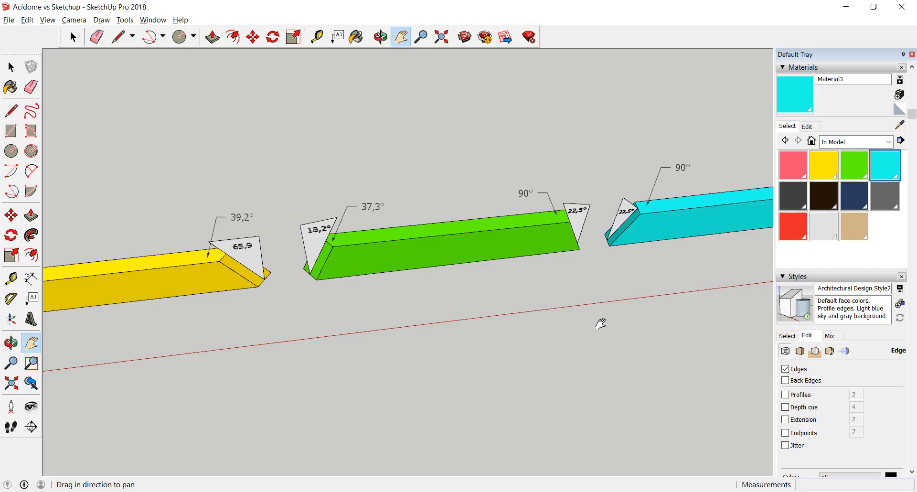
mouse_move(632, 223)
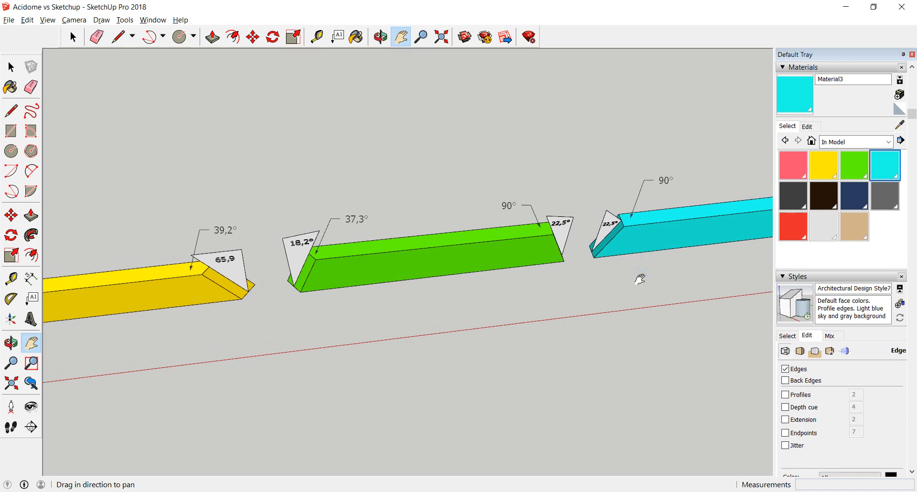
mouse_move(377, 227)
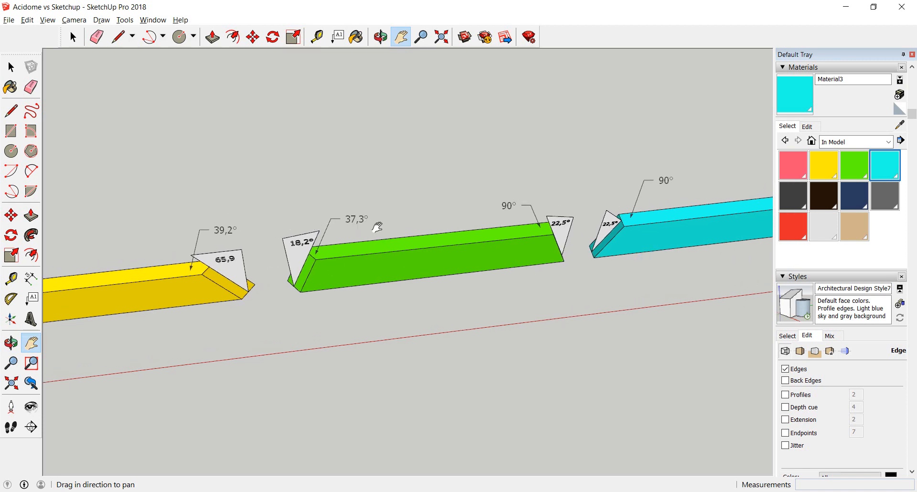
- Select the green strut's 37,3° label and shift the view toward the cyan strut's far end
left_click(73, 36)
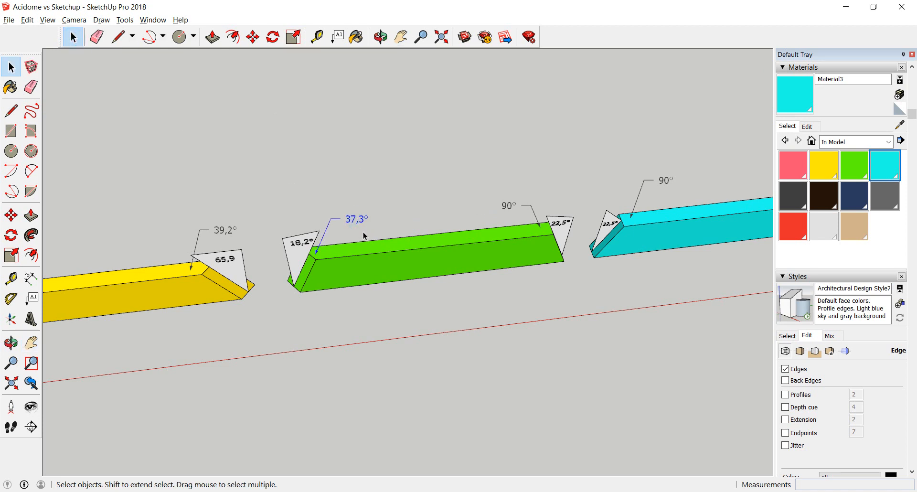
mouse_move(379, 233)
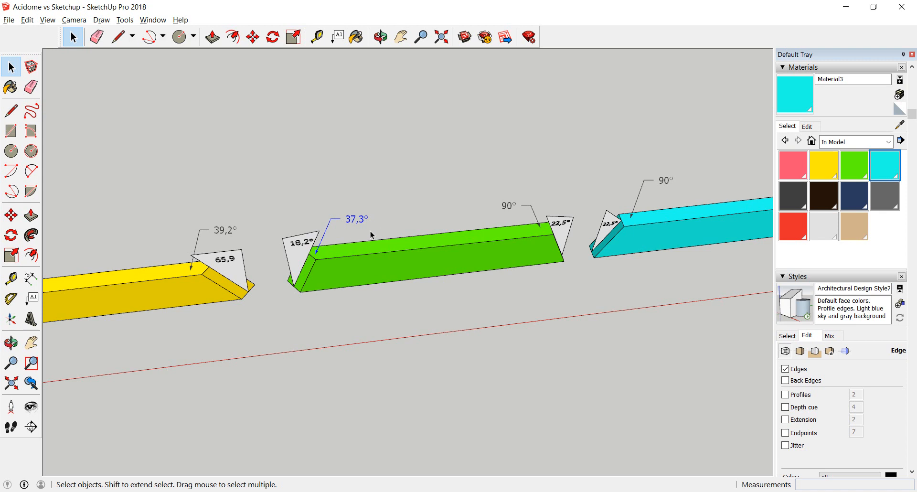
mouse_move(368, 239)
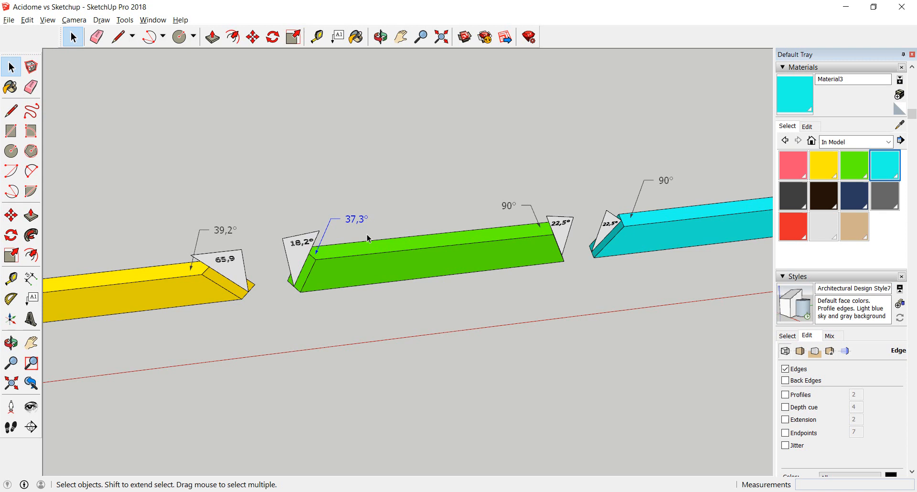
left_click(400, 36)
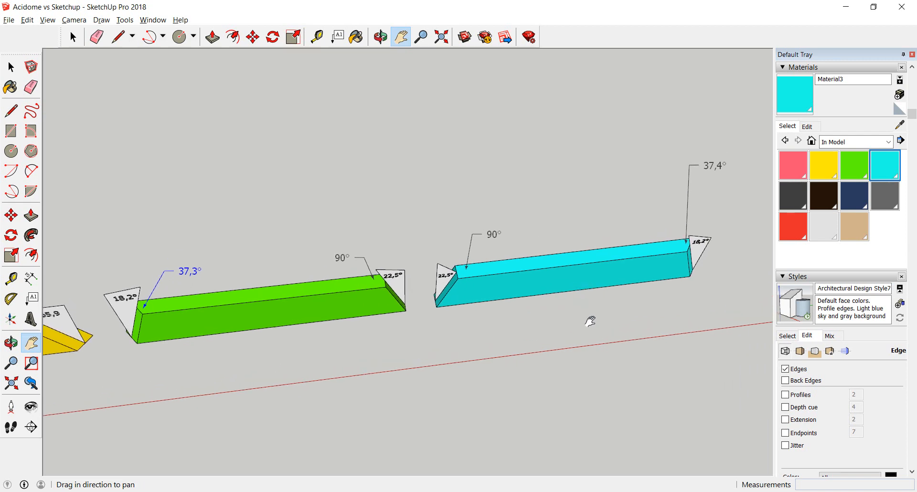
- Switch to the Chrome window showing strut C's diagram above strut D
left_click(380, 37)
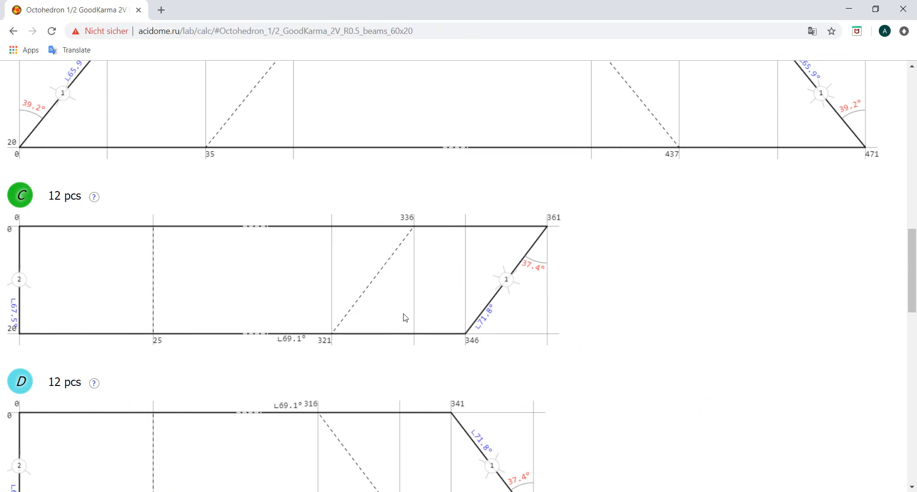
- Scroll to compare struts C and D, then return to the SketchUp strut model
scroll("down", 3)
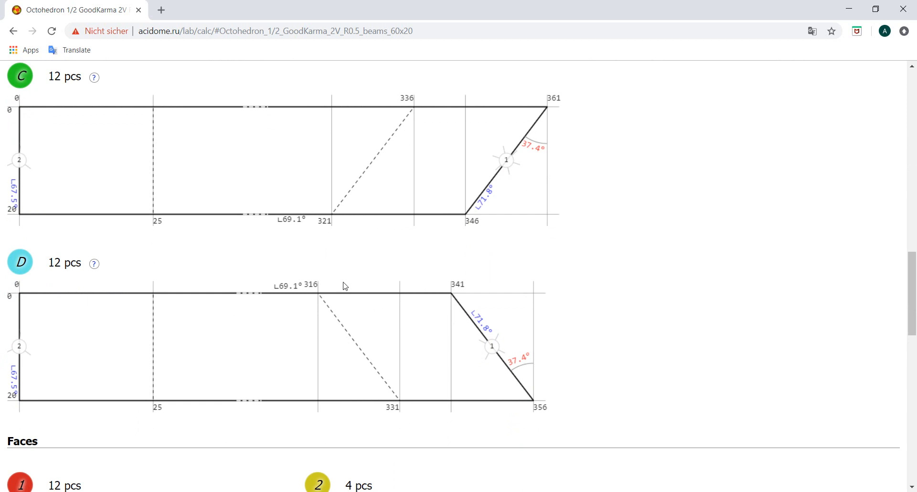
mouse_move(27, 373)
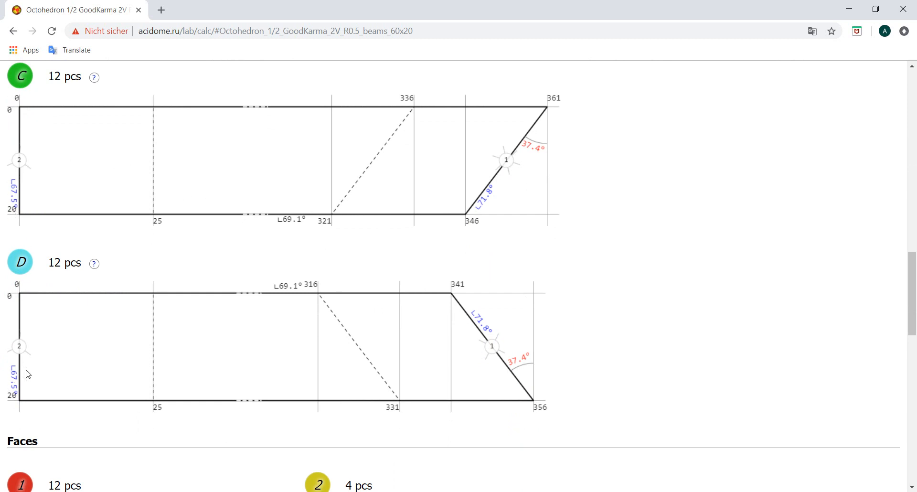
mouse_move(486, 219)
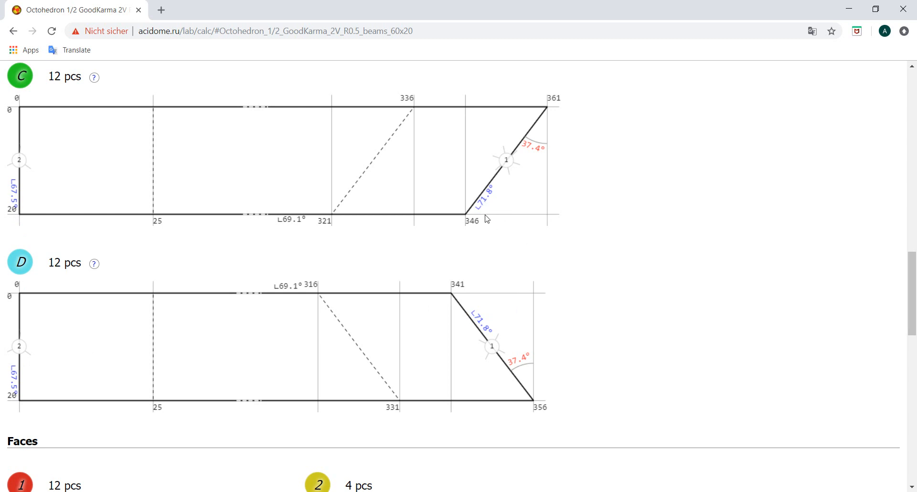
mouse_move(206, 288)
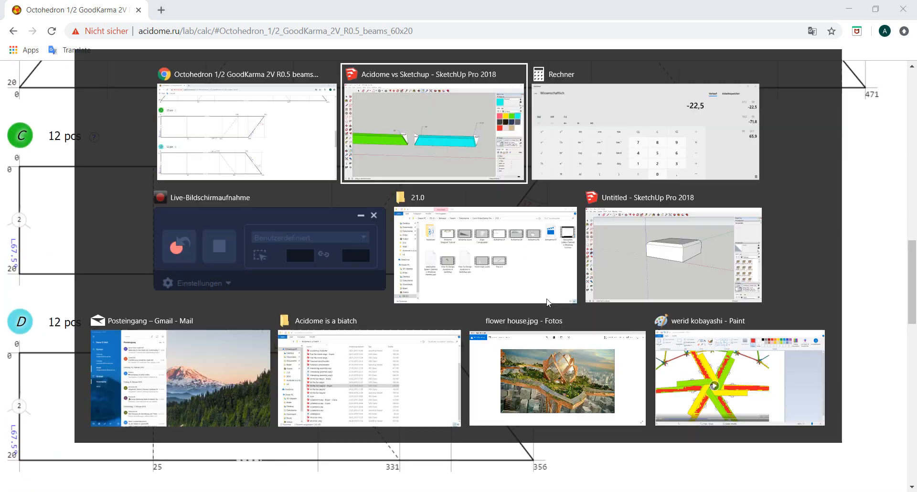
left_click(432, 125)
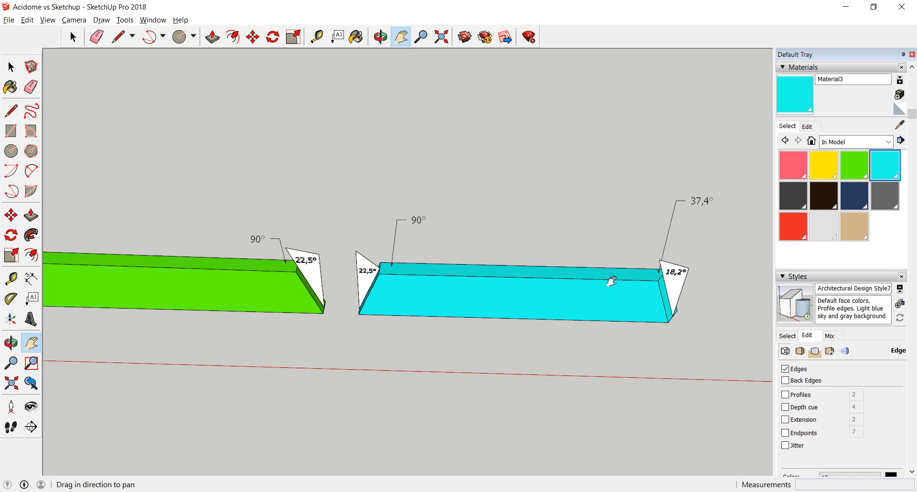
mouse_move(584, 350)
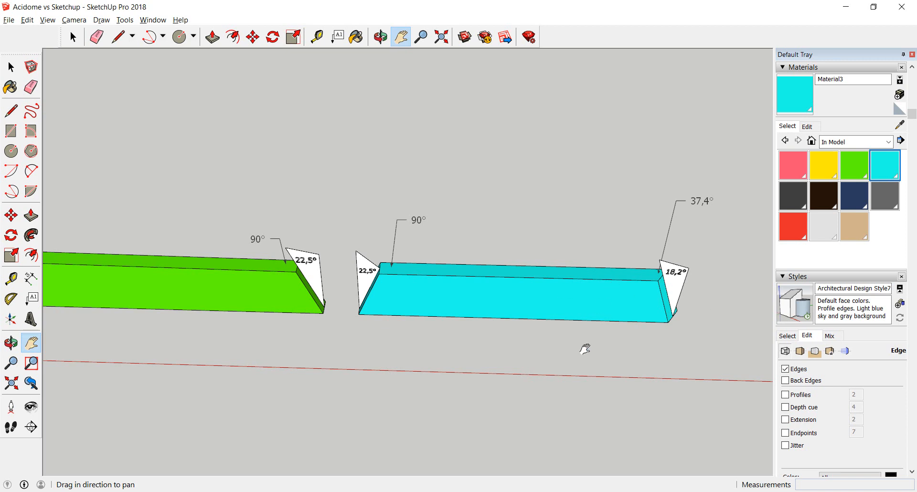